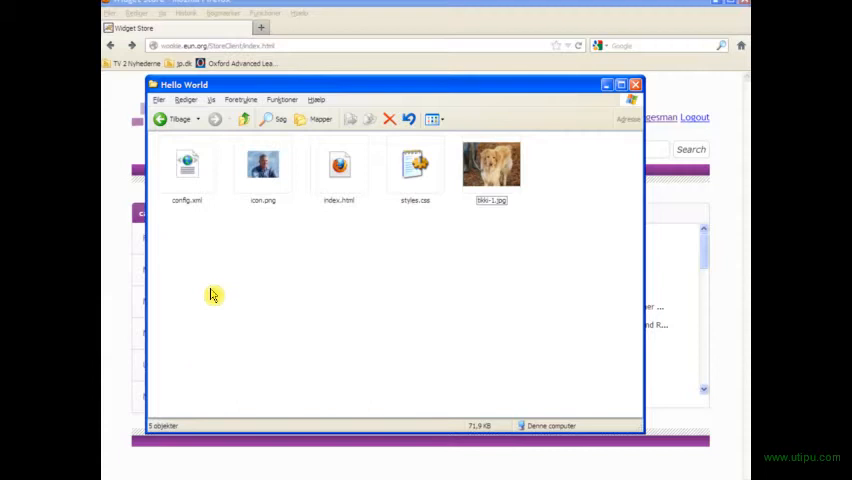
{"action": "mouse_move", "coordinate": [282, 180]}
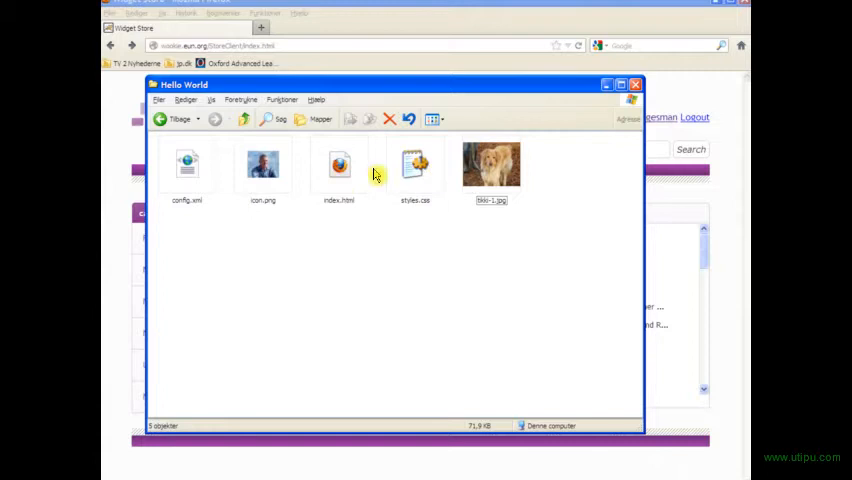
{"action": "mouse_move", "coordinate": [262, 164]}
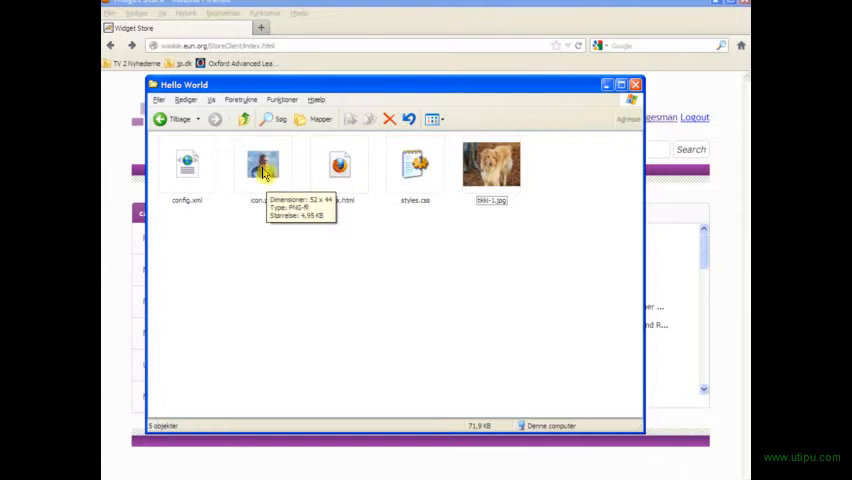
{"action": "mouse_move", "coordinate": [188, 164]}
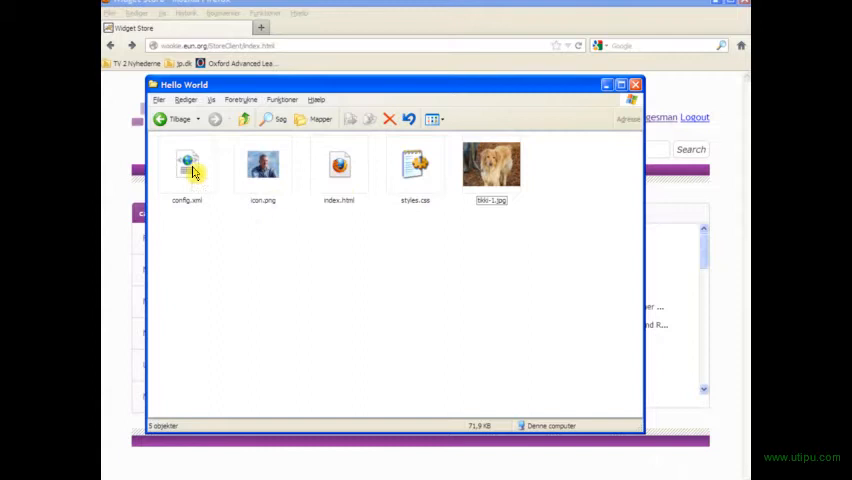
{"action": "mouse_move", "coordinate": [340, 164]}
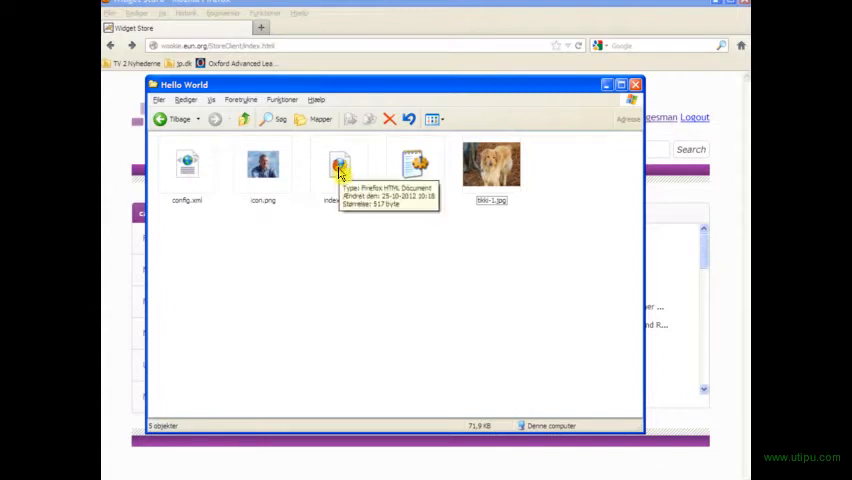
Step: Open index.html for editing in Programmer's File Editor
{"action": "right_click", "coordinate": [340, 164]}
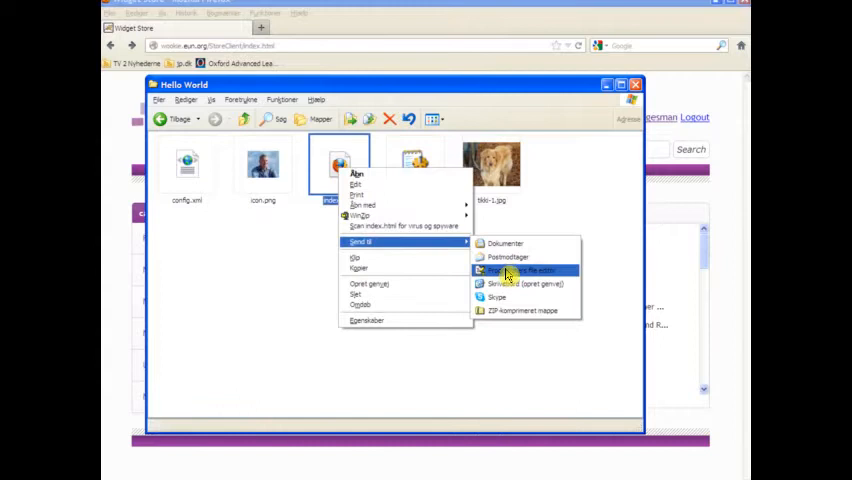
{"action": "left_click", "coordinate": [520, 270]}
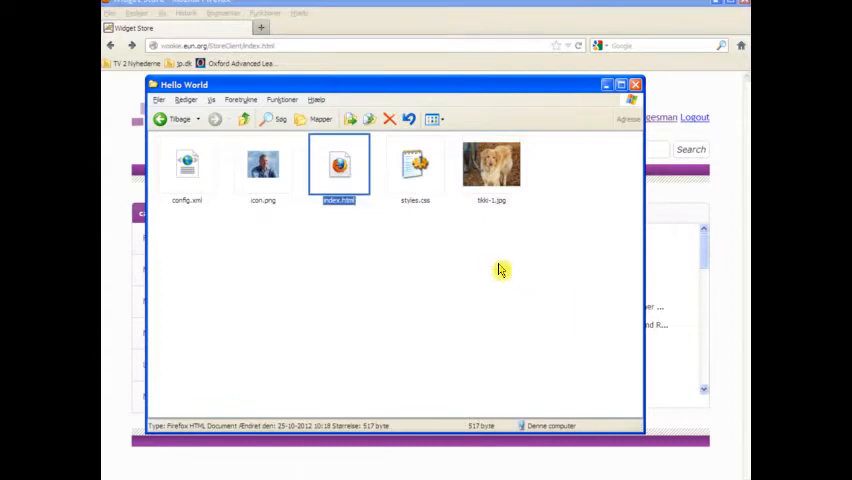
{"action": "double_click", "coordinate": [340, 164]}
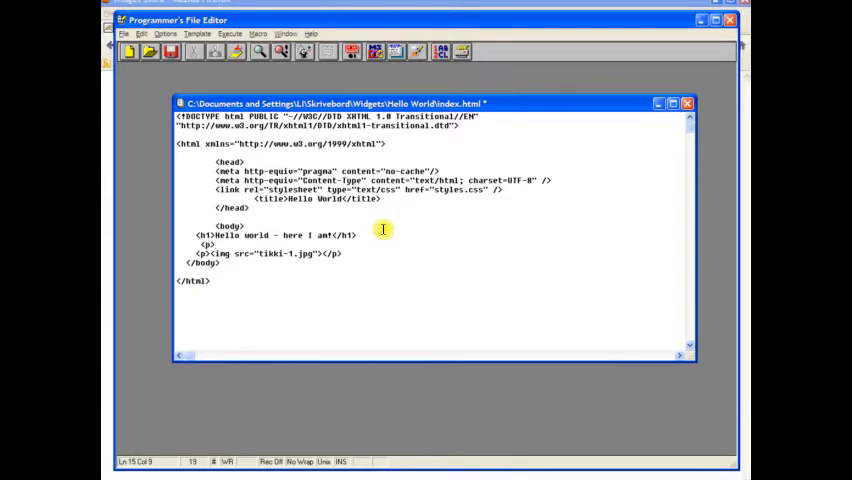
Step: Add the paragraph <p>For the second time..</p> right after the Hello world heading
{"action": "type", "text": "For the se"}
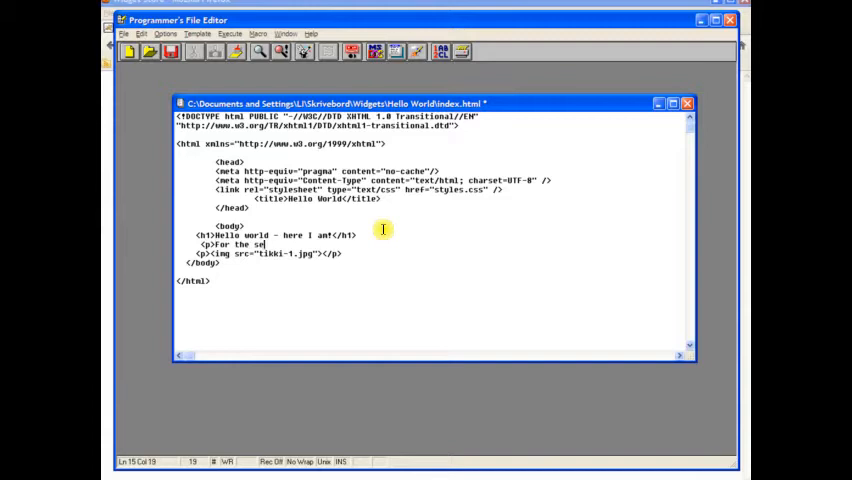
{"action": "type", "text": "cond time"}
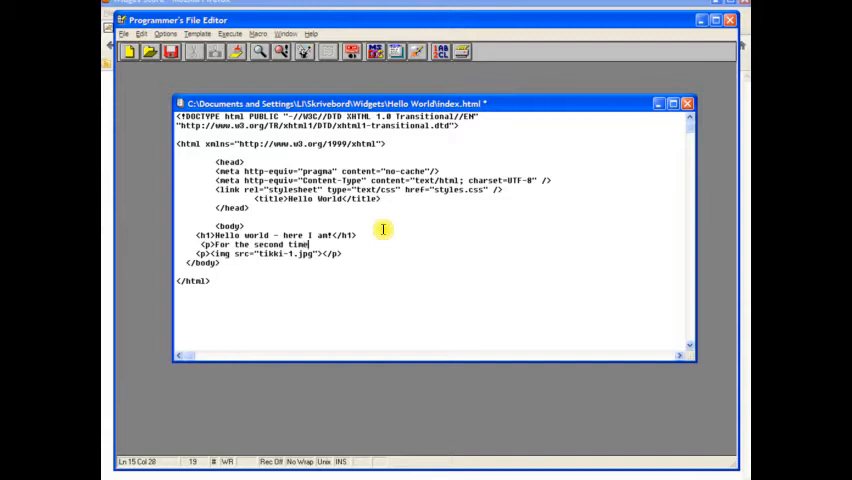
{"action": "type", "text": "..</p>"}
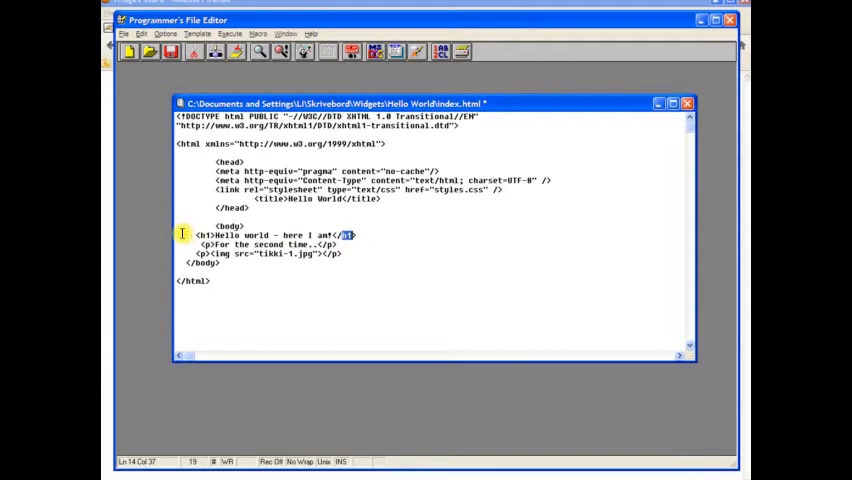
{"action": "mouse_move", "coordinate": [200, 244]}
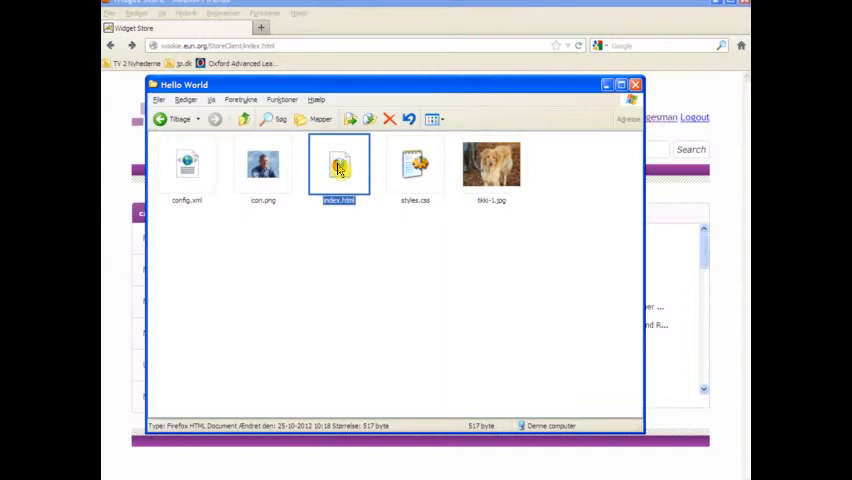
Step: View index.html in Firefox and confirm the 'For the second time..' line shows above the dog photo
{"action": "double_click", "coordinate": [338, 164]}
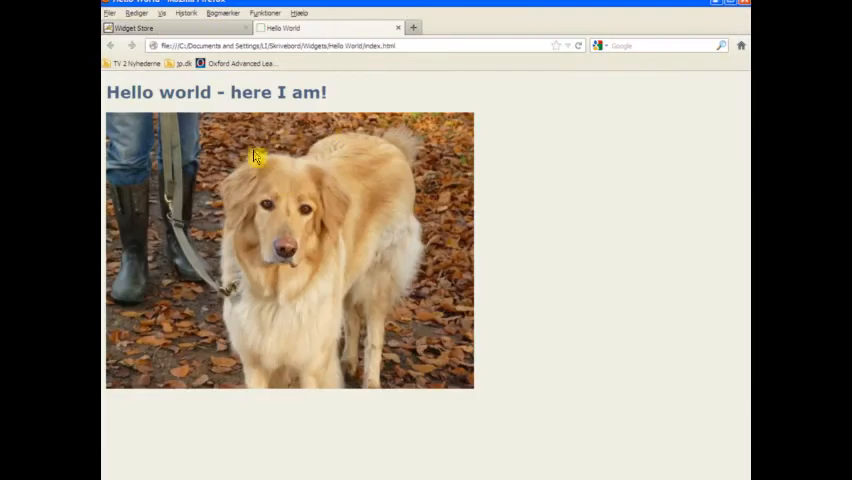
{"action": "mouse_move", "coordinate": [256, 148]}
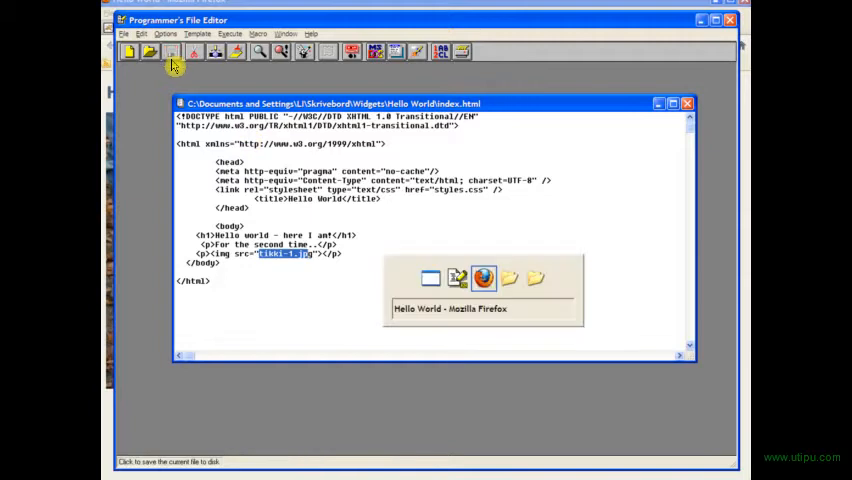
{"action": "left_click", "coordinate": [484, 278]}
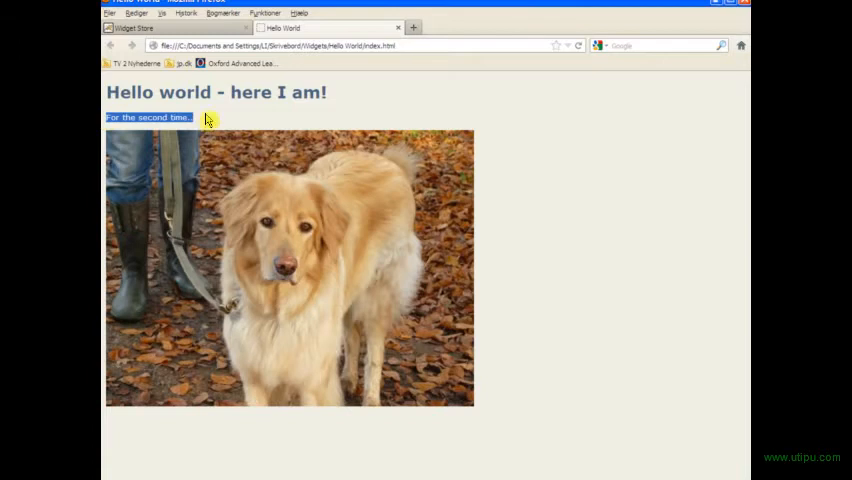
{"action": "mouse_move", "coordinate": [398, 28]}
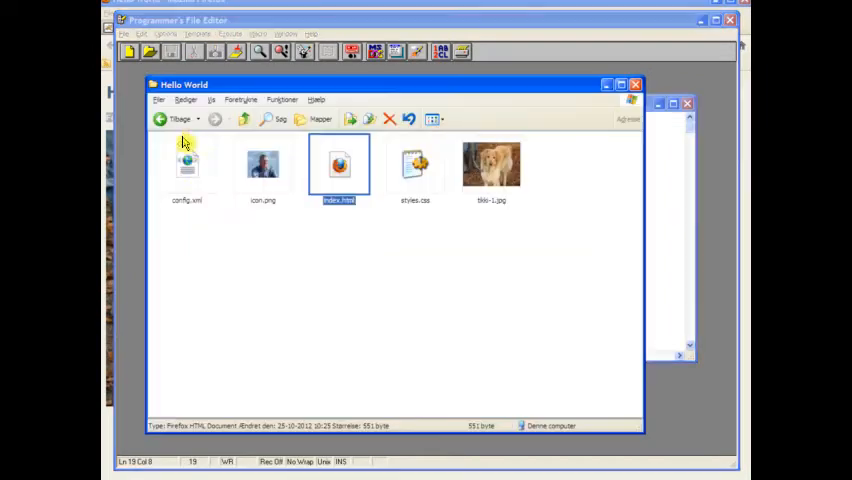
{"action": "mouse_move", "coordinate": [188, 164]}
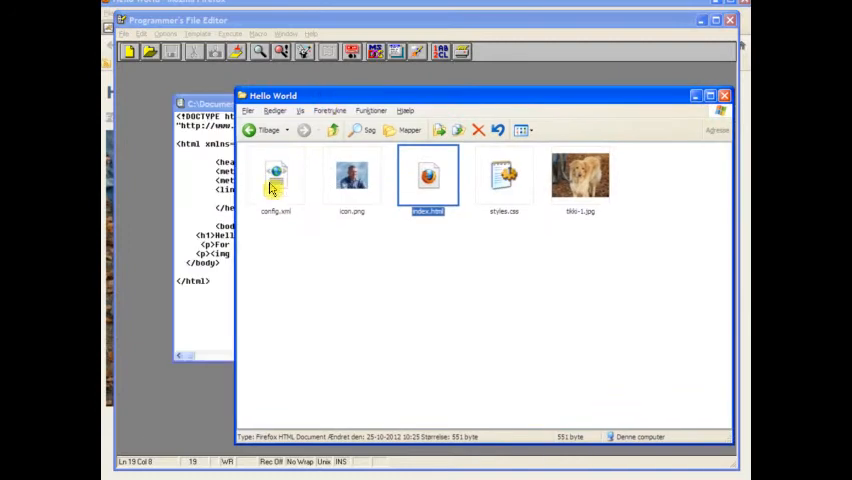
Step: Edit the end of the widget's id address in config.xml, appending '.li'
{"action": "left_click", "coordinate": [276, 176]}
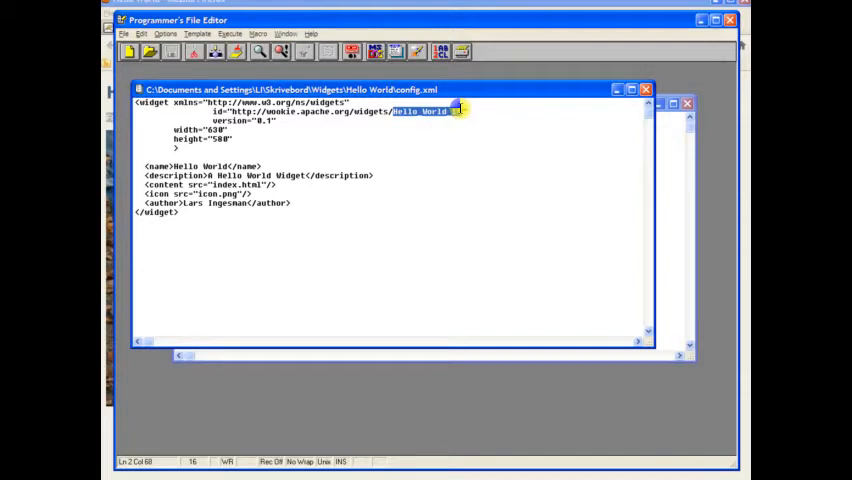
{"action": "type", "text": ".li"}
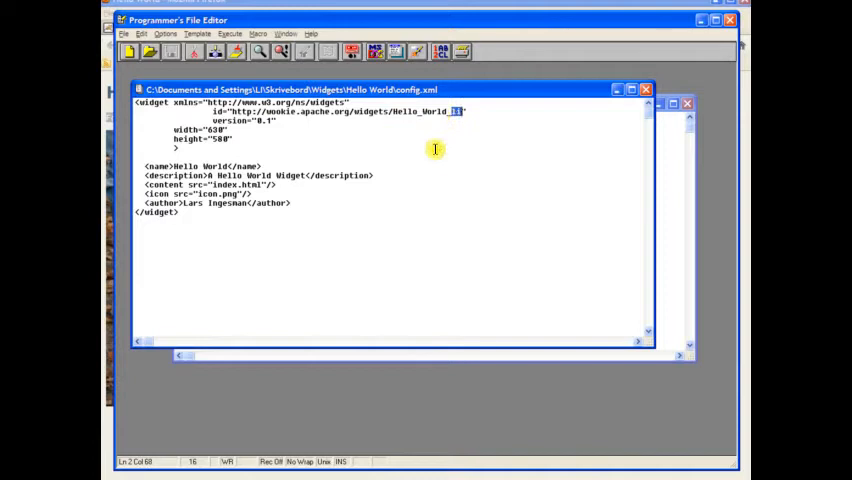
{"action": "mouse_move", "coordinate": [456, 112]}
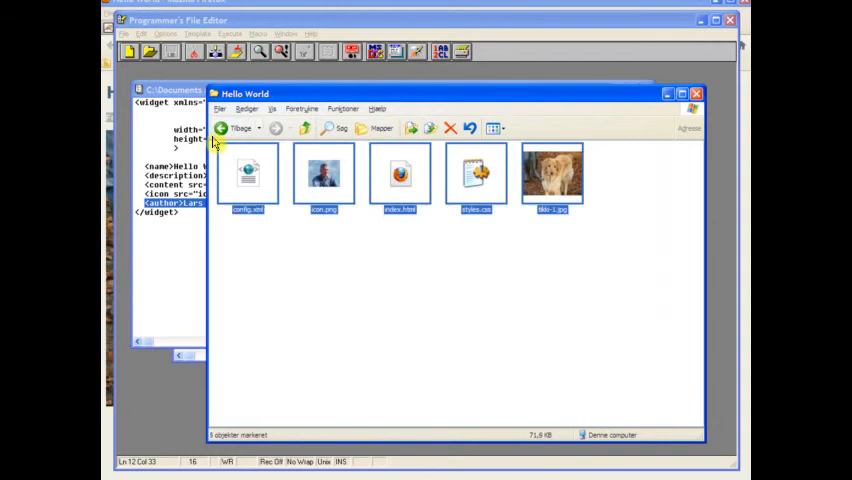
Step: Compress the five widget files into hello world.zip and rename it to Hello World.wgt
{"action": "right_click", "coordinate": [248, 172]}
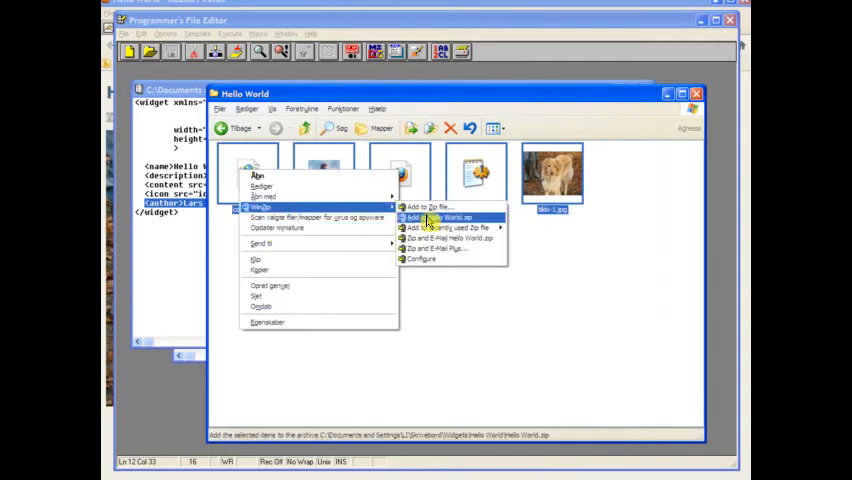
{"action": "left_click", "coordinate": [432, 218]}
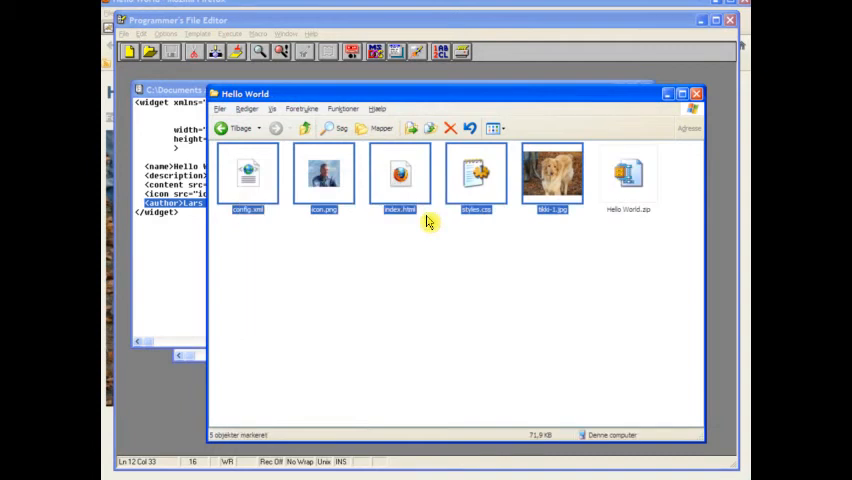
{"action": "left_click", "coordinate": [628, 176]}
{"action": "type", "text": "wgt"}
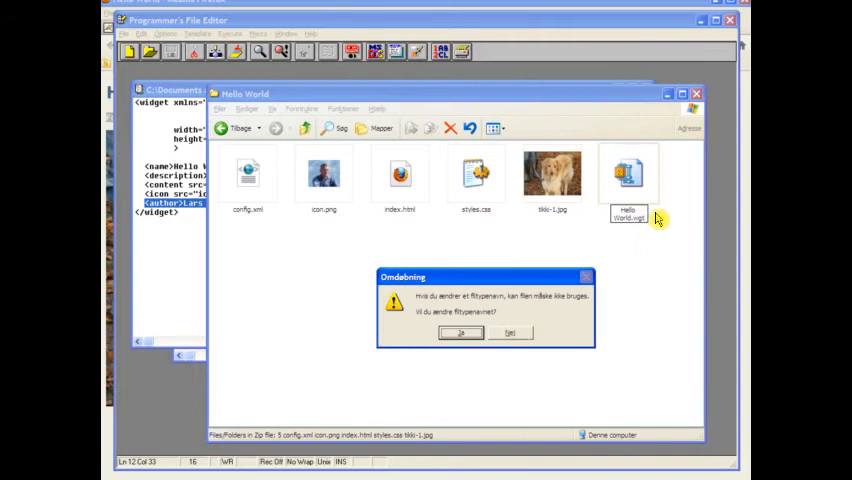
{"action": "left_click", "coordinate": [460, 332]}
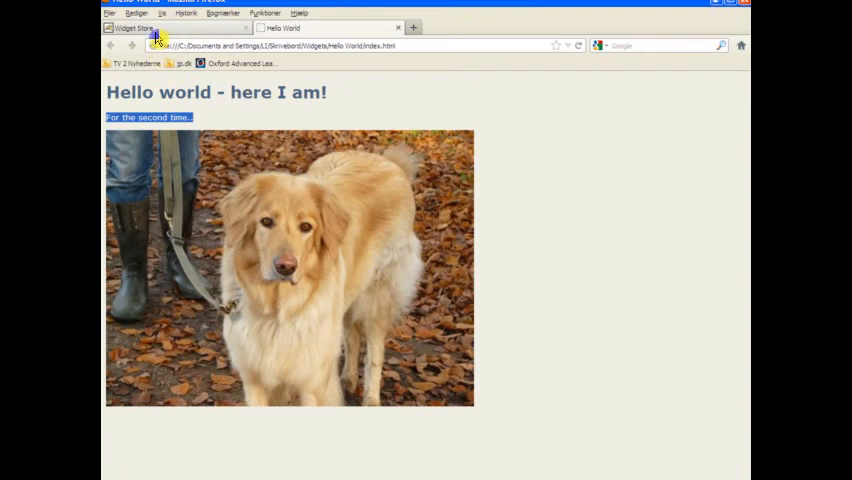
Step: Go to the iTEC Widget Store's Upload Widgets page and browse for a file
{"action": "left_click", "coordinate": [130, 28]}
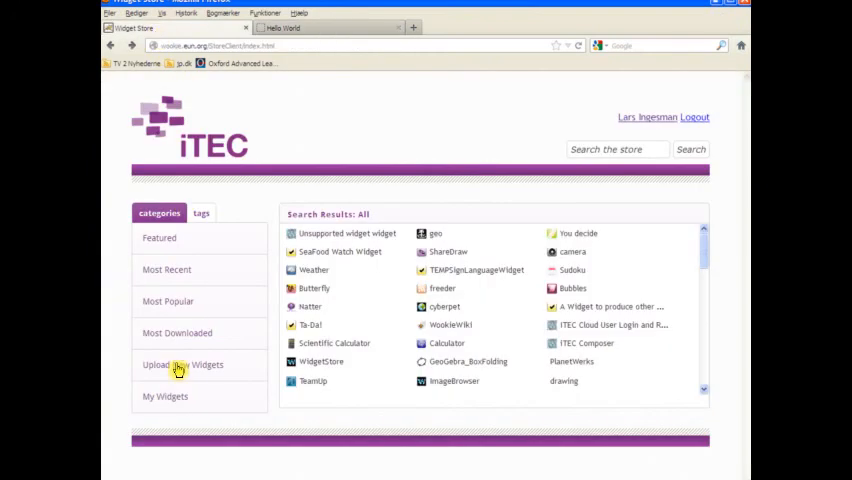
{"action": "left_click", "coordinate": [182, 364]}
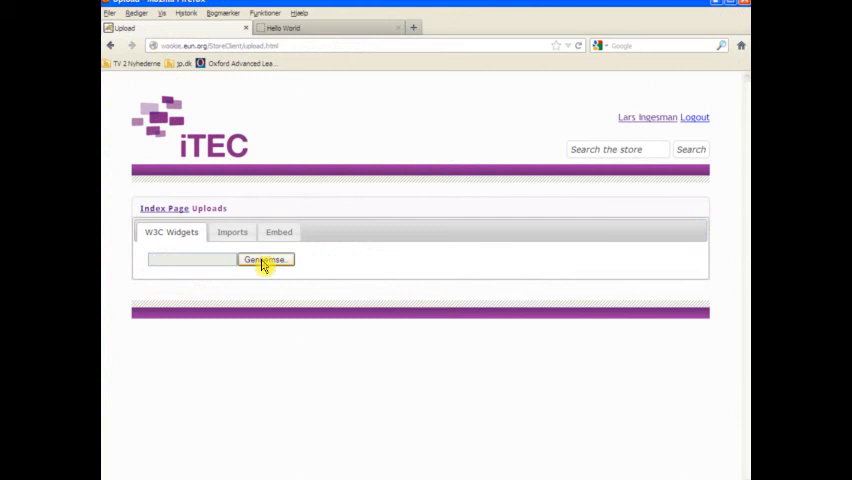
{"action": "left_click", "coordinate": [264, 260]}
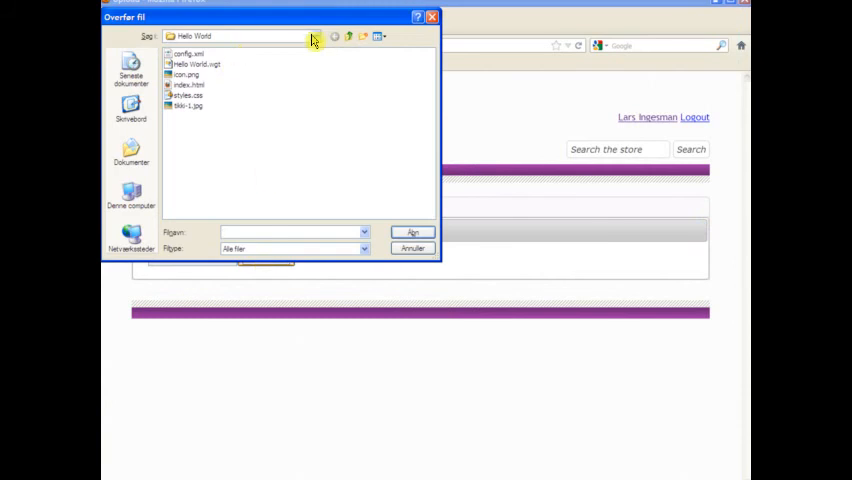
Step: Select Hello World.wgt as the package to upload
{"action": "left_click", "coordinate": [314, 36]}
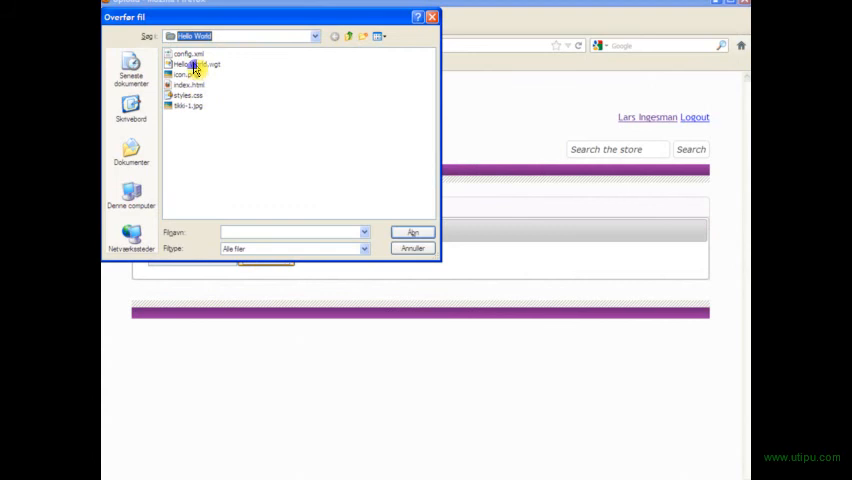
{"action": "left_click", "coordinate": [190, 64]}
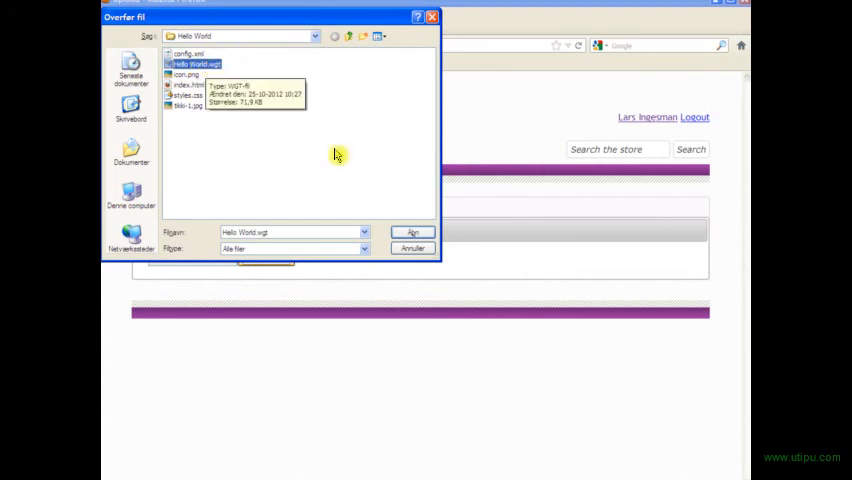
{"action": "left_click", "coordinate": [412, 232]}
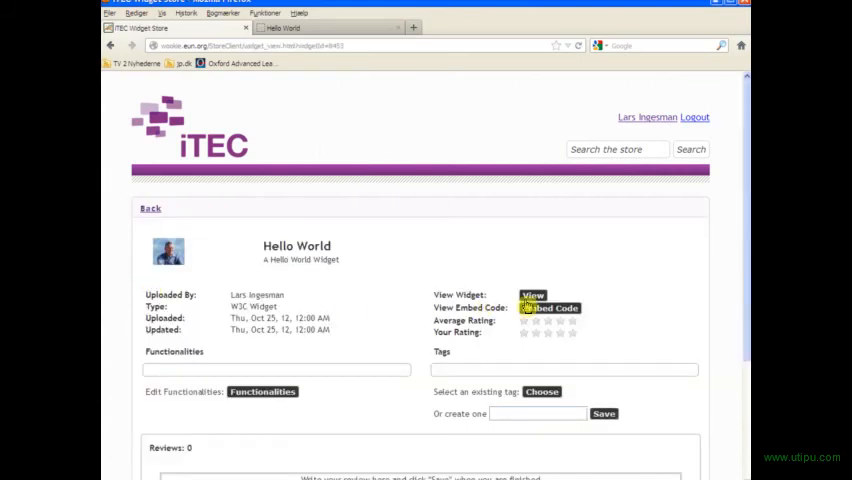
{"action": "left_click", "coordinate": [532, 296]}
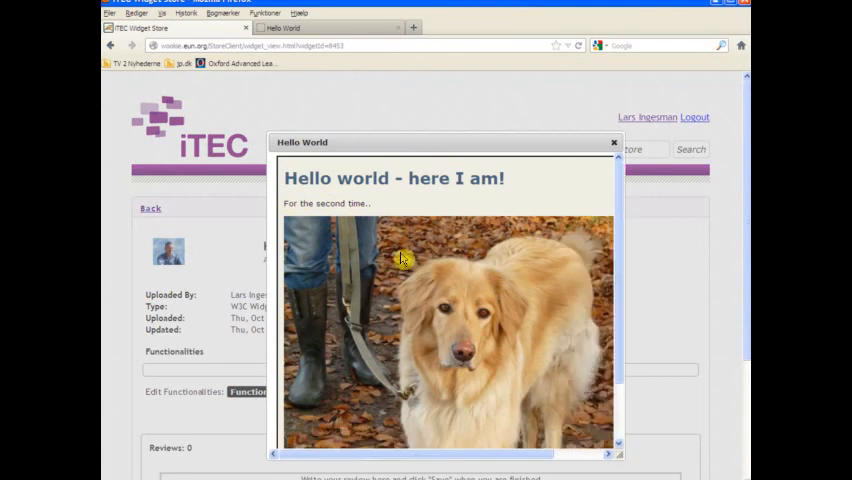
{"action": "triple_click", "coordinate": [328, 204]}
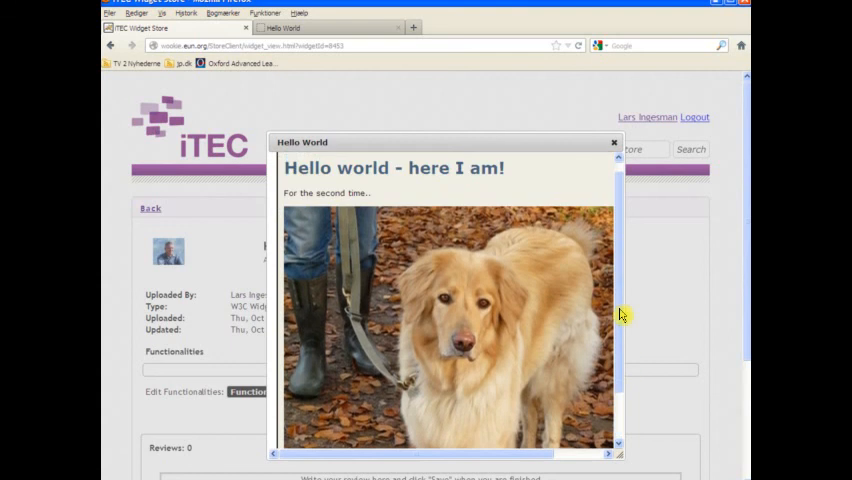
{"action": "left_click", "coordinate": [614, 142]}
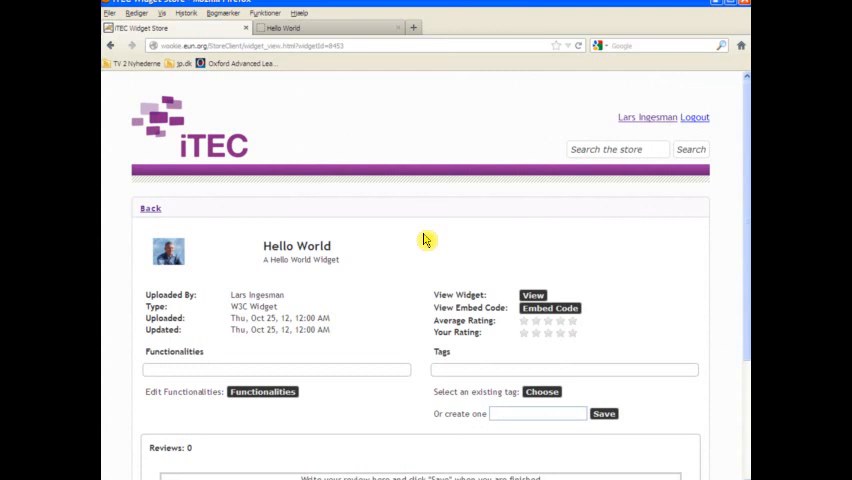
{"action": "mouse_move", "coordinate": [400, 236]}
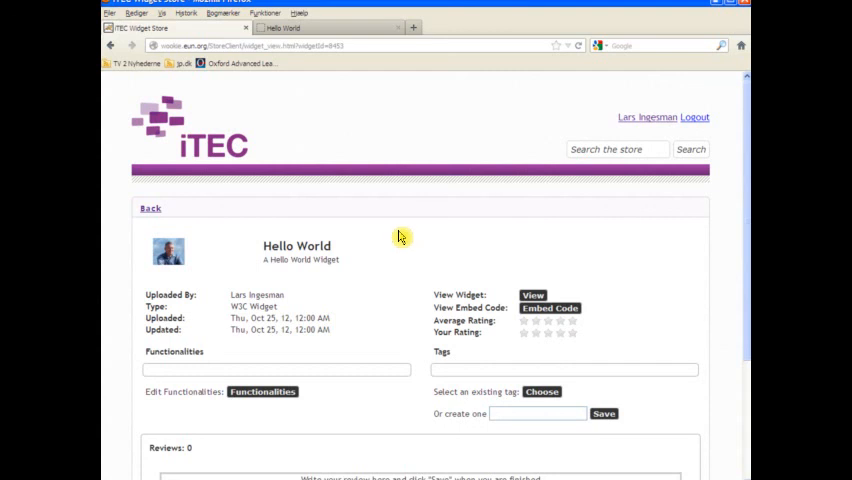